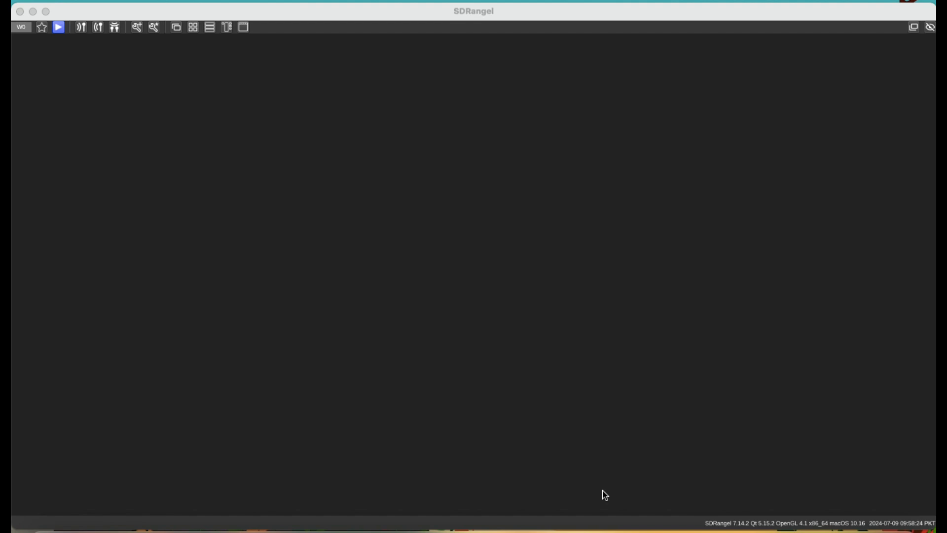
mouse_move(84, 32)
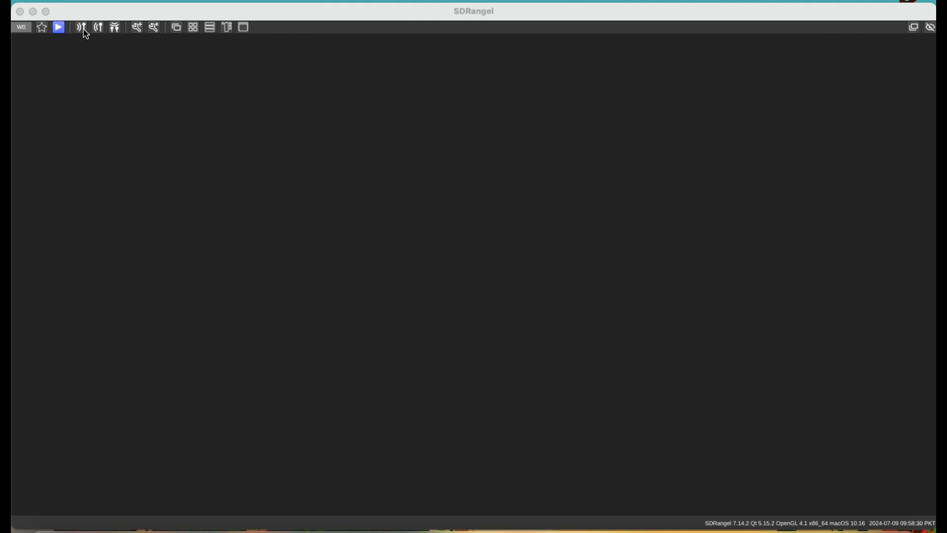
Start adding a receive device and open the list of available sampling devices
click(82, 27)
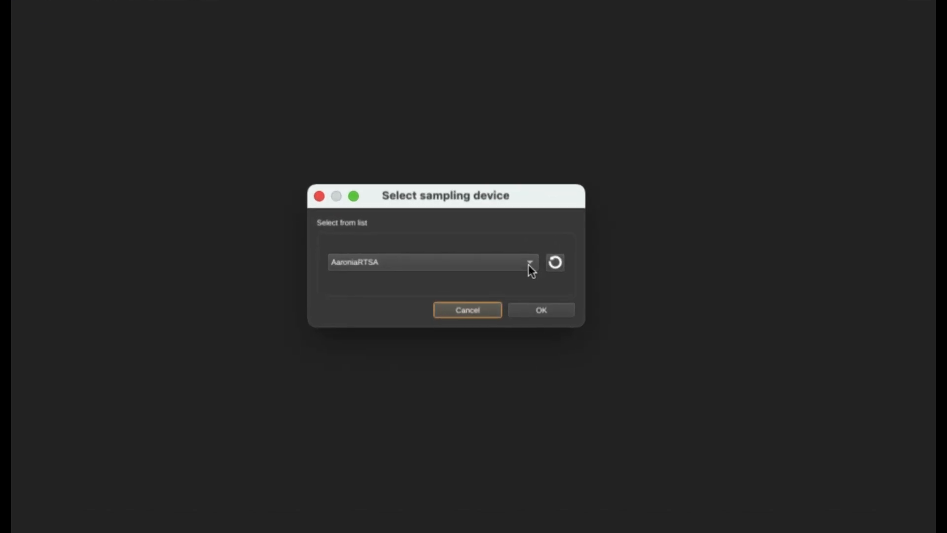
click(529, 262)
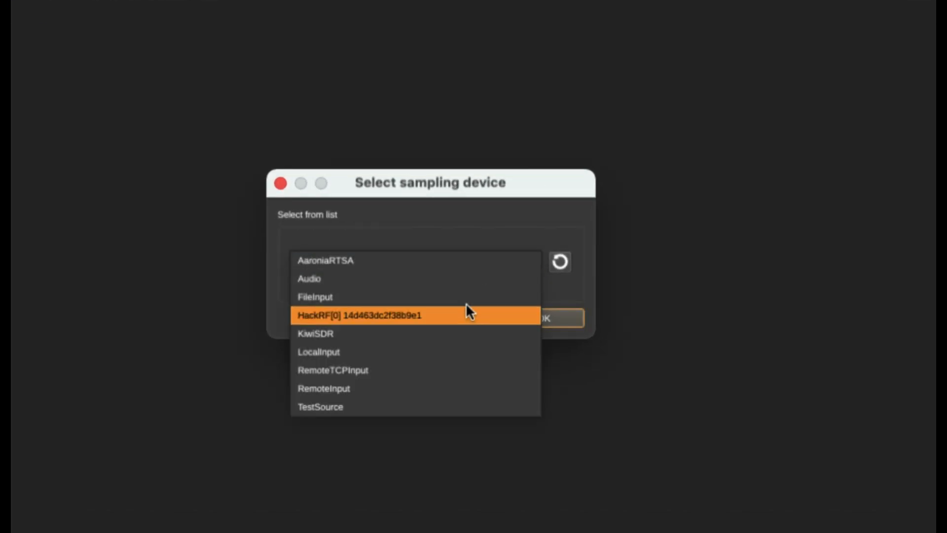
mouse_move(401, 320)
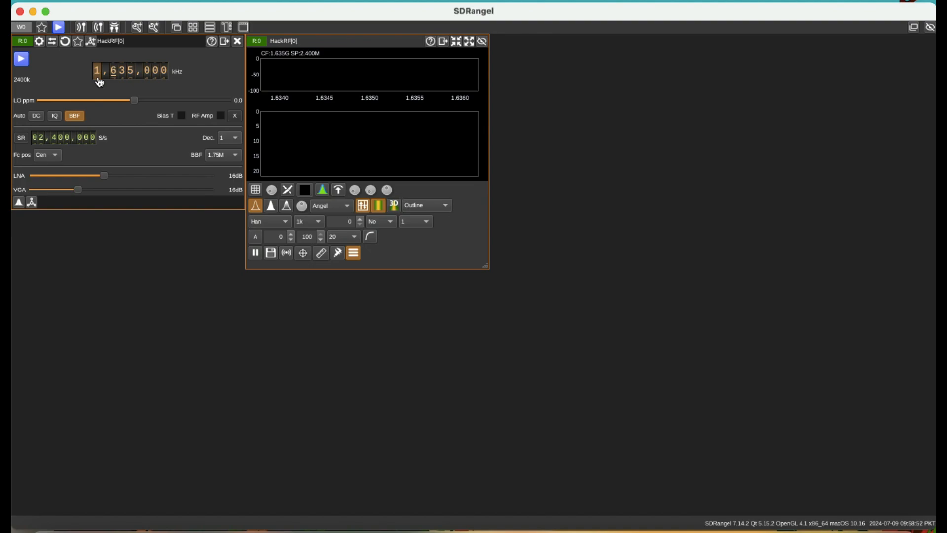
Tune the HackRF to 1,090,000 kHz and start streaming
scroll(up, 3)
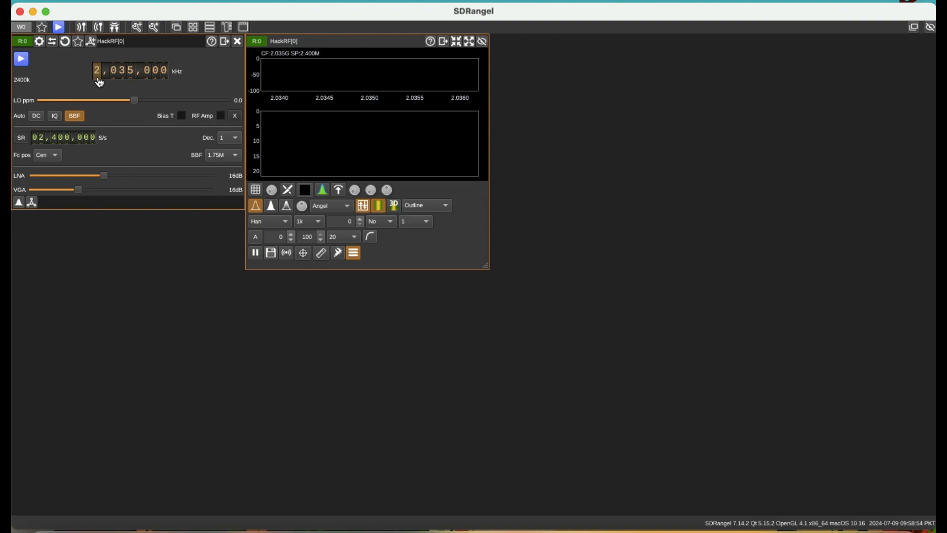
scroll(down, 3)
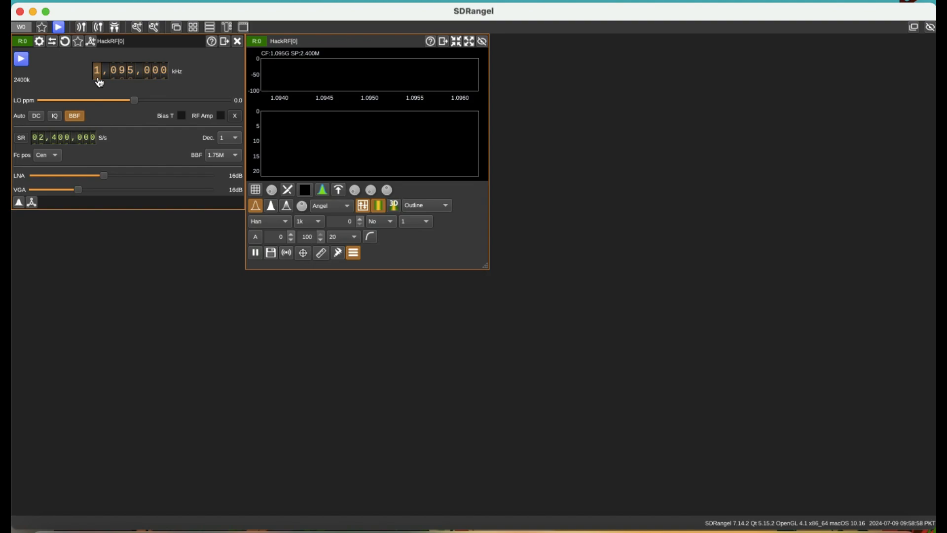
scroll(up, 3)
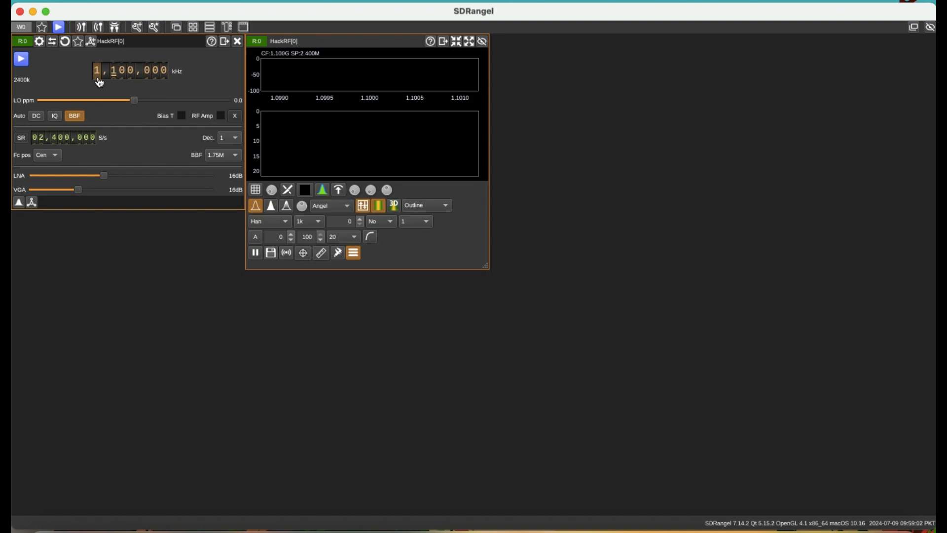
scroll(down, 3)
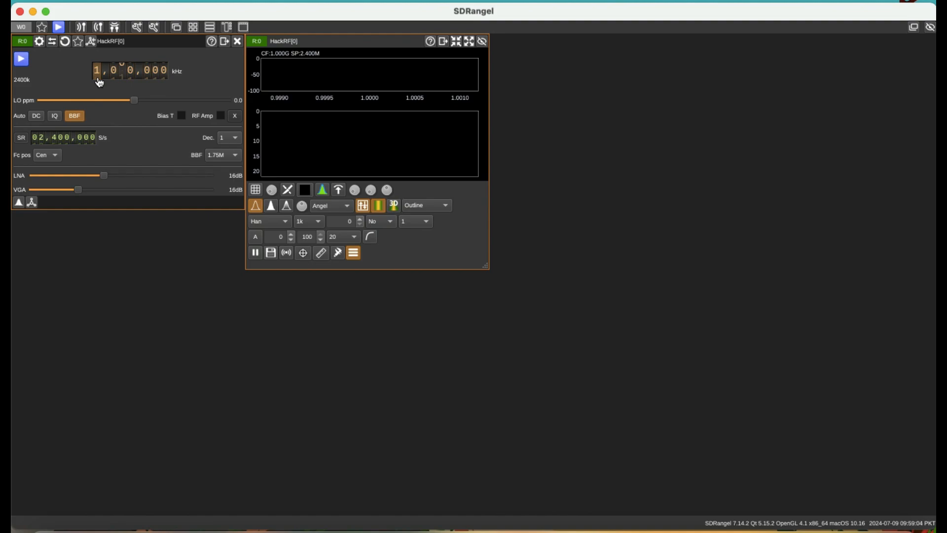
scroll(up, 3)
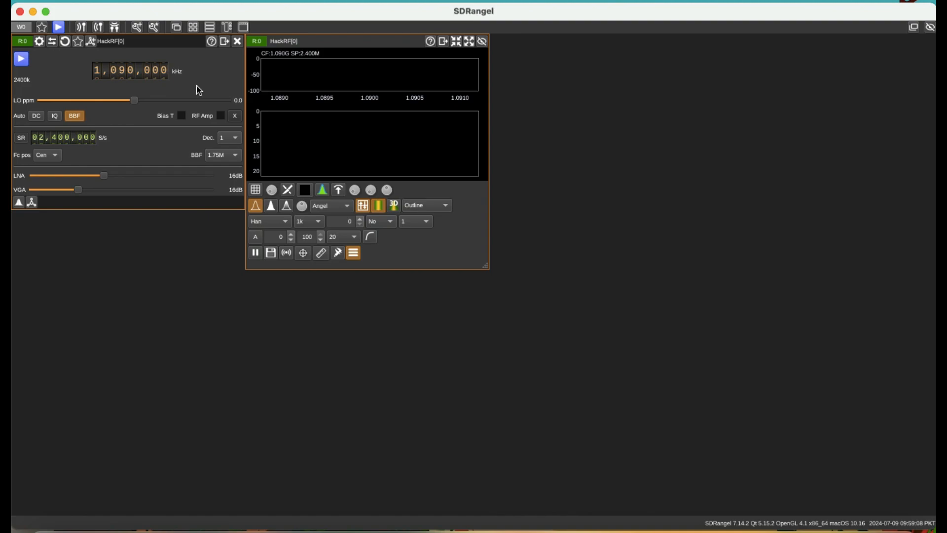
click(20, 59)
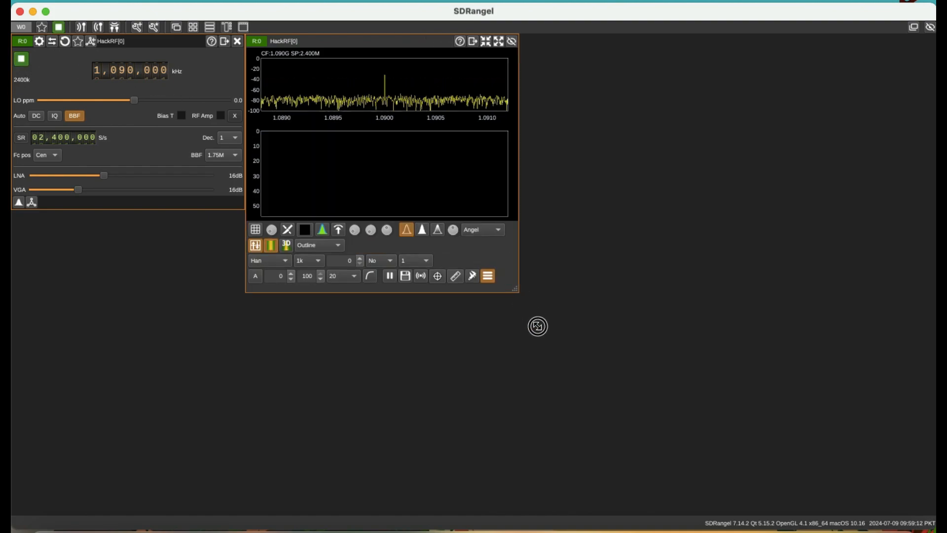
Enlarge the spectrum display and set HackRF LNA gain to 33 dB and VGA to 36 dB
click(525, 41)
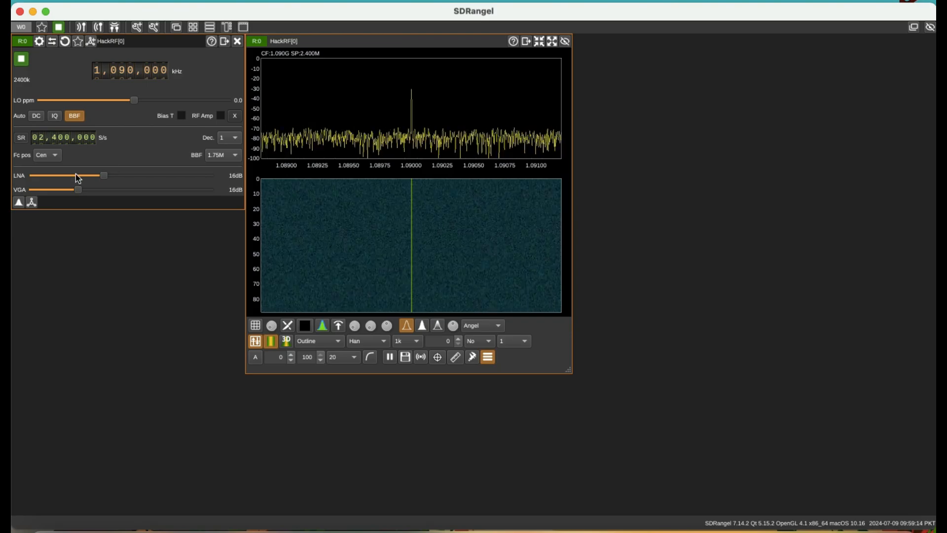
drag(104, 175, 156, 176)
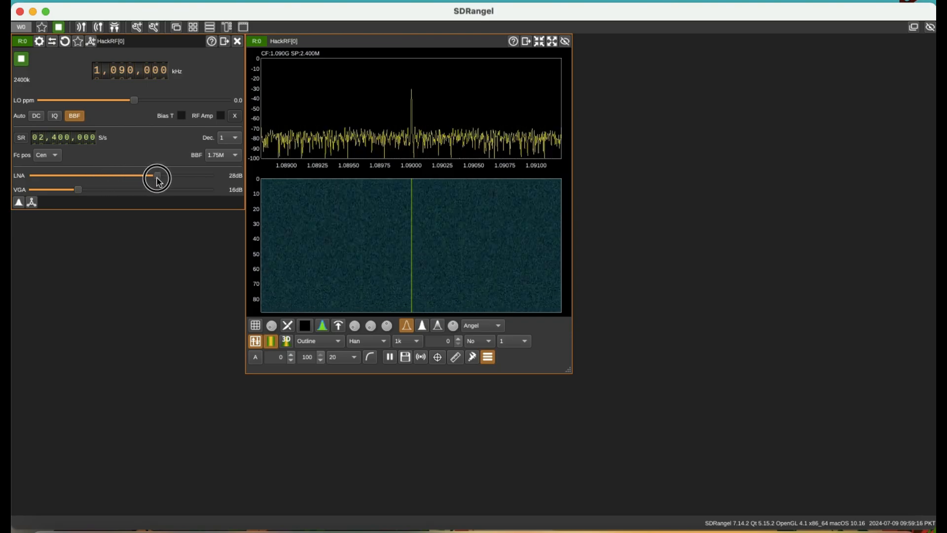
drag(156, 175, 177, 175)
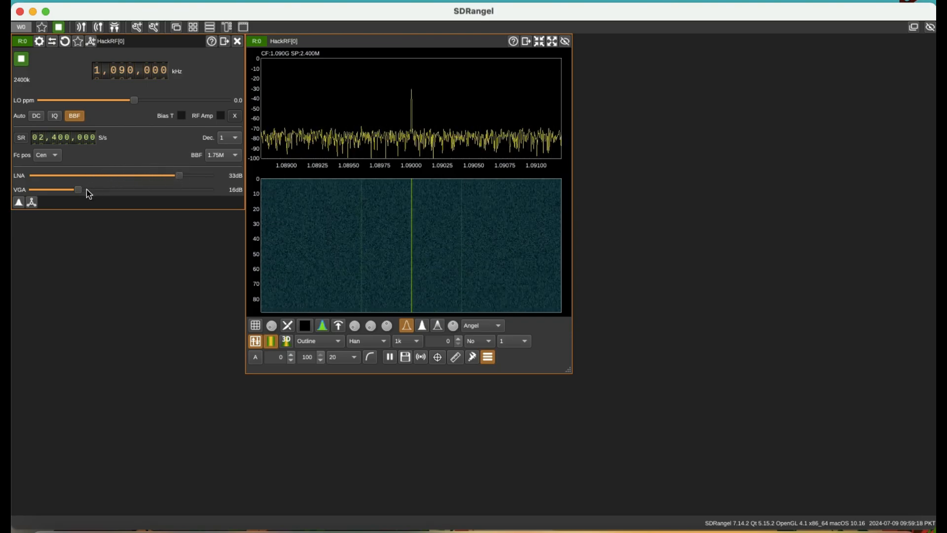
drag(77, 189, 128, 190)
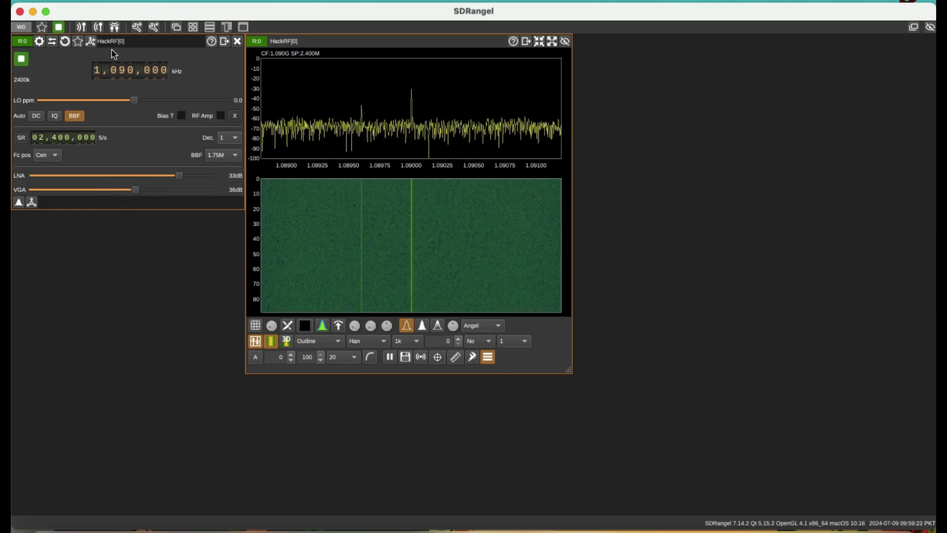
mouse_move(91, 41)
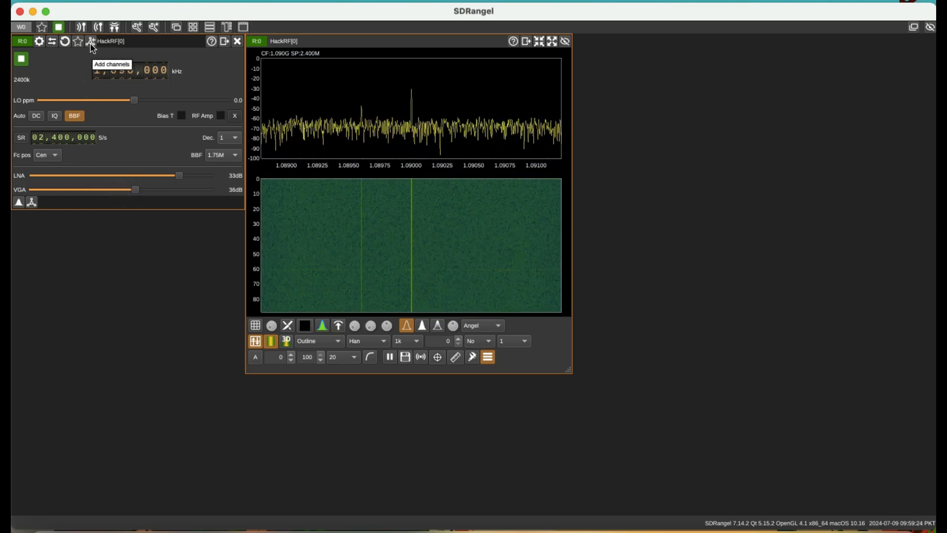
Add an ADS-B Demodulator channel to the HackRF receiver
click(90, 41)
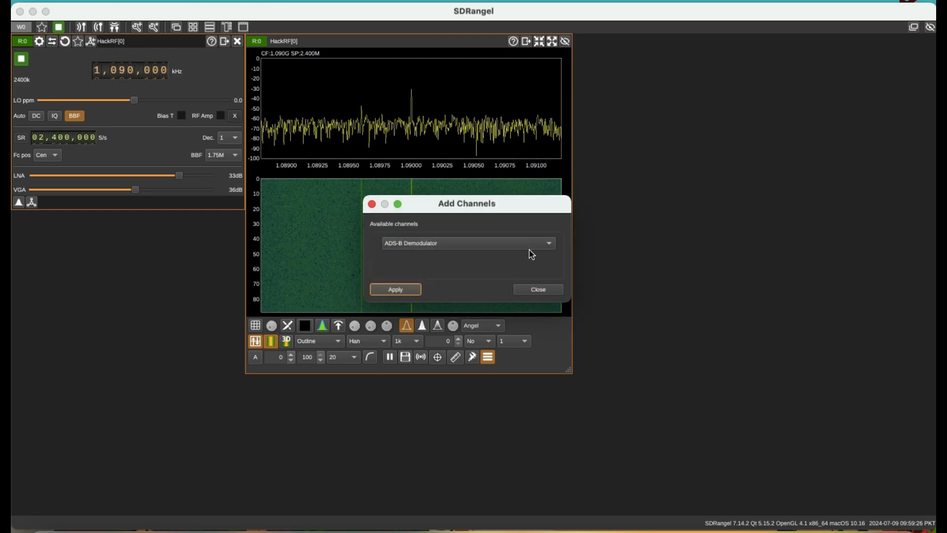
mouse_move(439, 245)
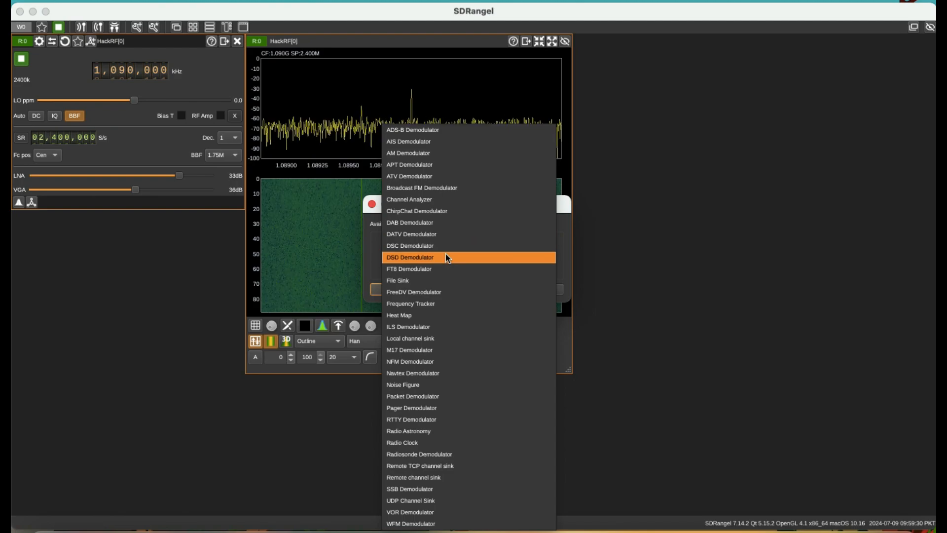
mouse_move(423, 129)
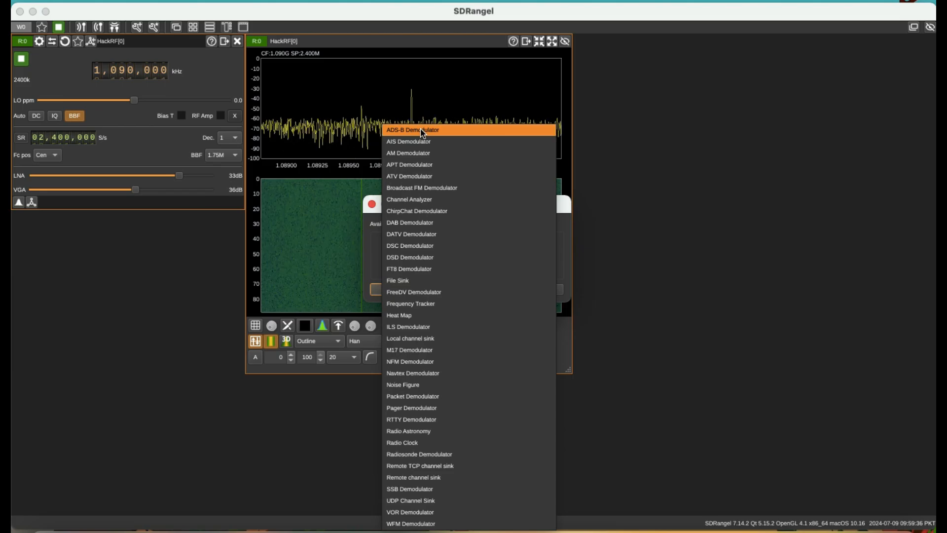
click(411, 130)
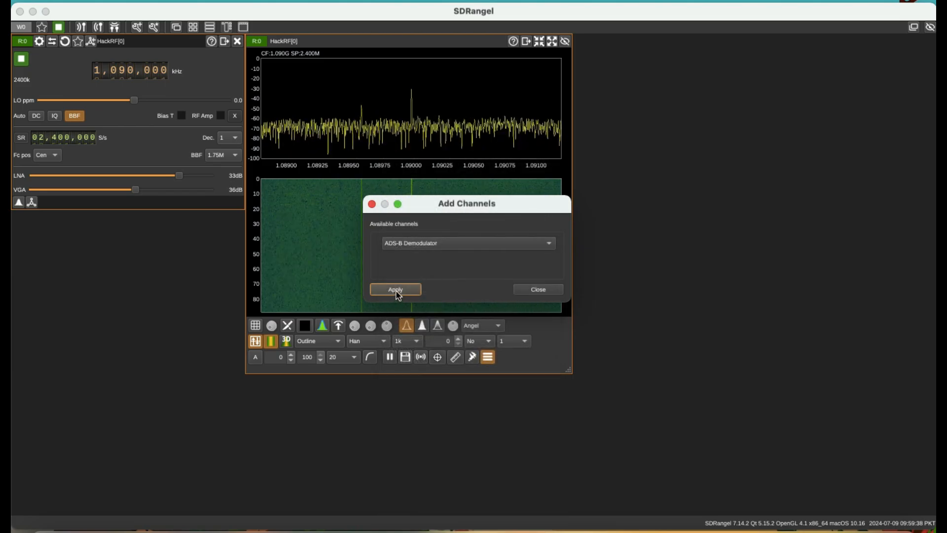
click(395, 289)
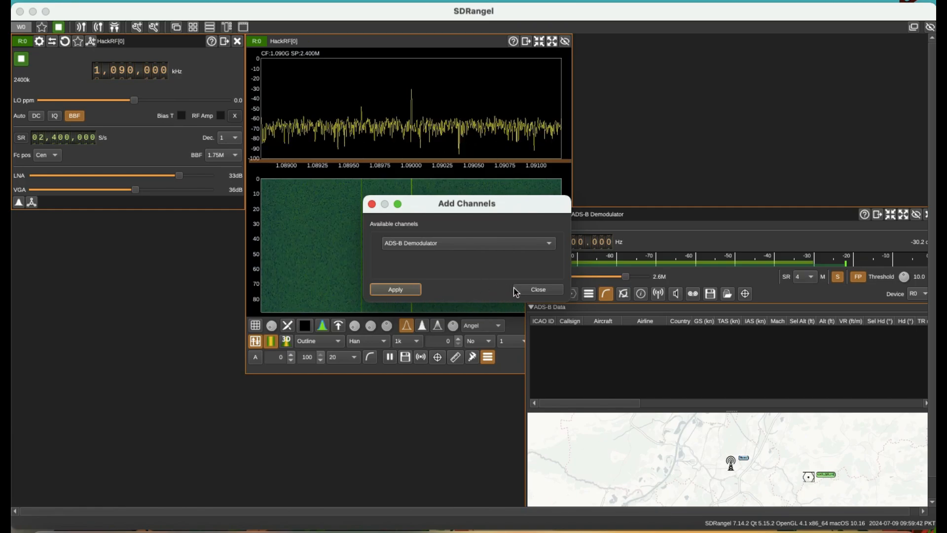
Close the Add Channels dialog
click(538, 289)
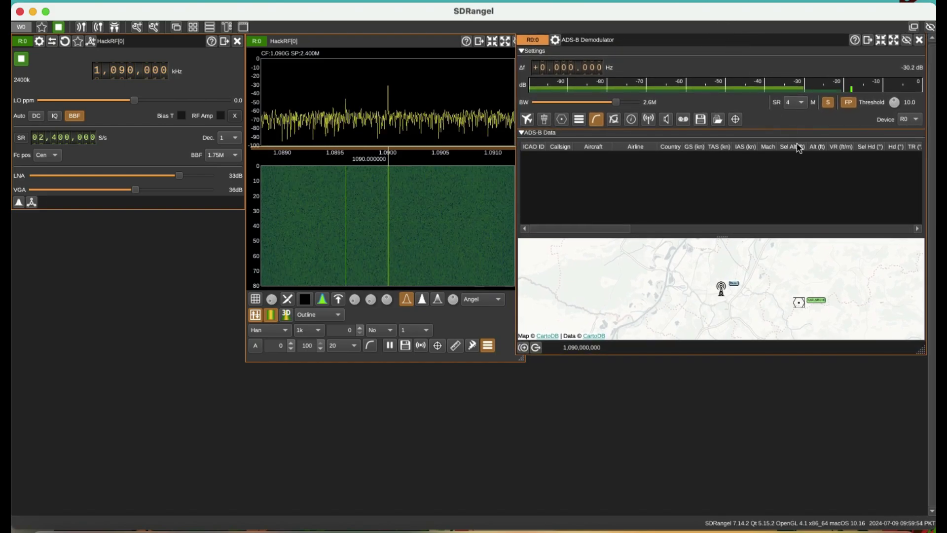
mouse_move(792, 146)
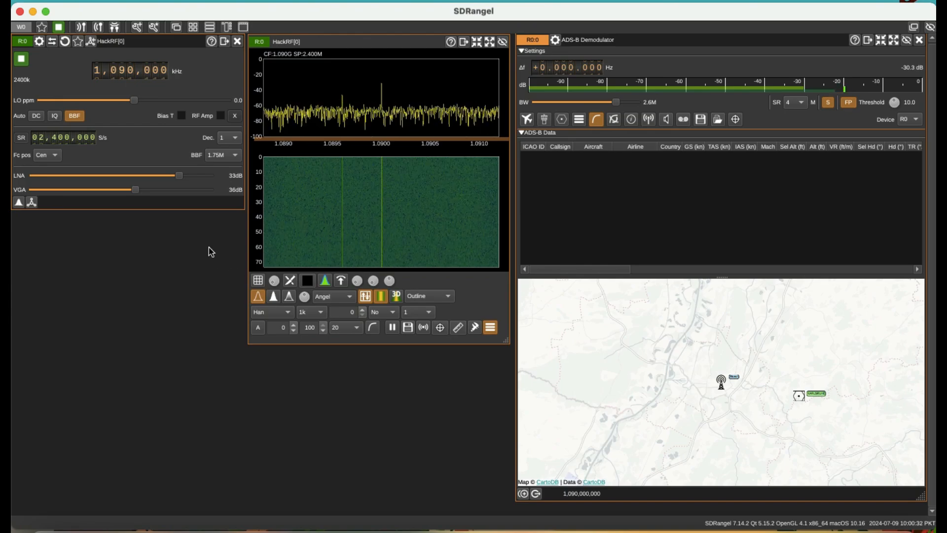
mouse_move(59, 115)
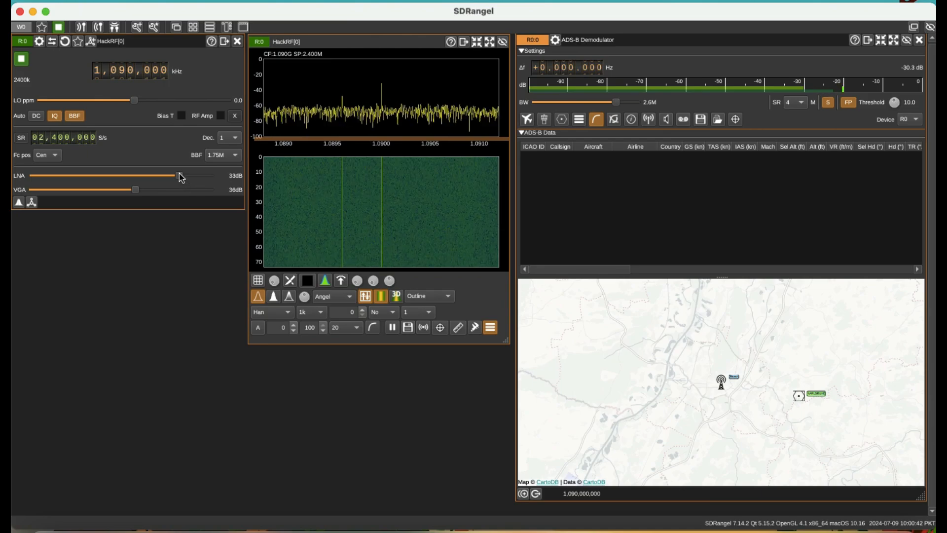
Raise HackRF LNA gain to 37 dB and VGA gain to 42 dB
drag(169, 175, 194, 174)
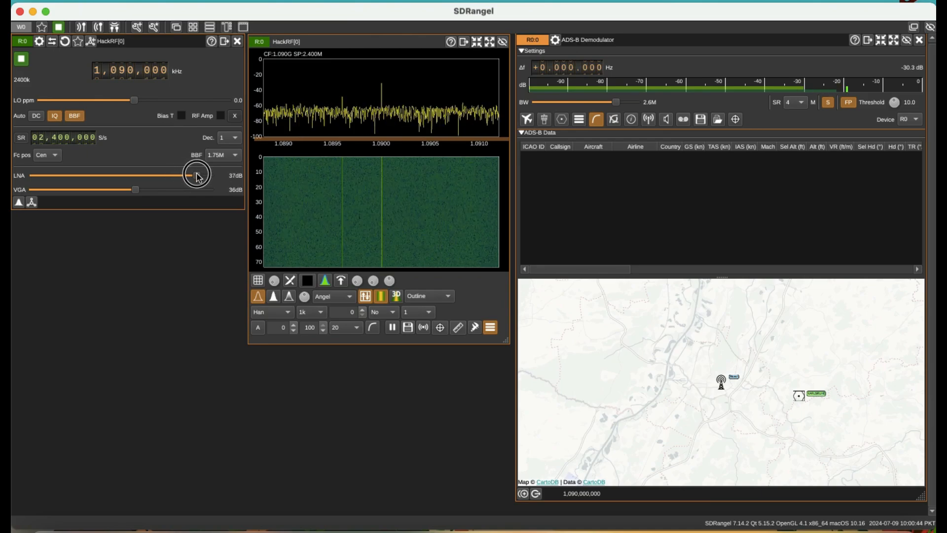
drag(124, 189, 145, 189)
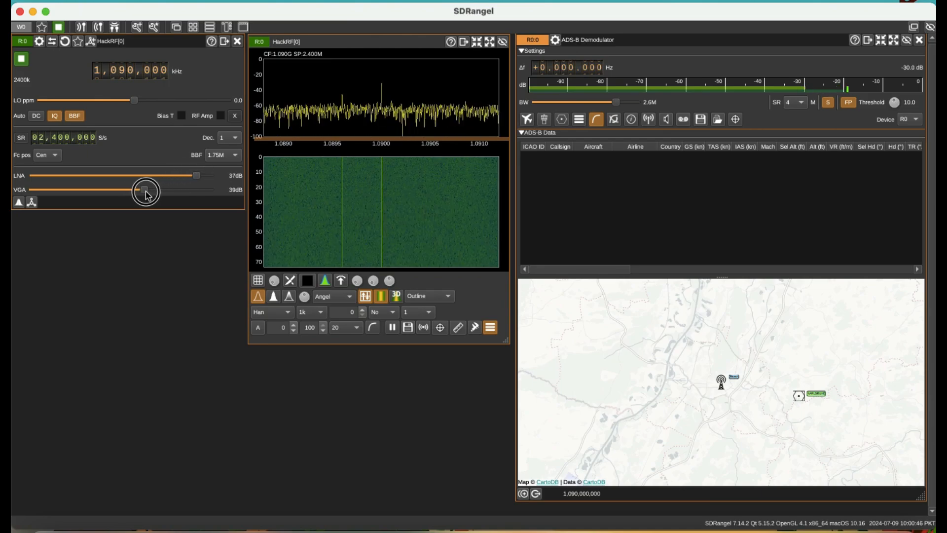
drag(143, 189, 153, 190)
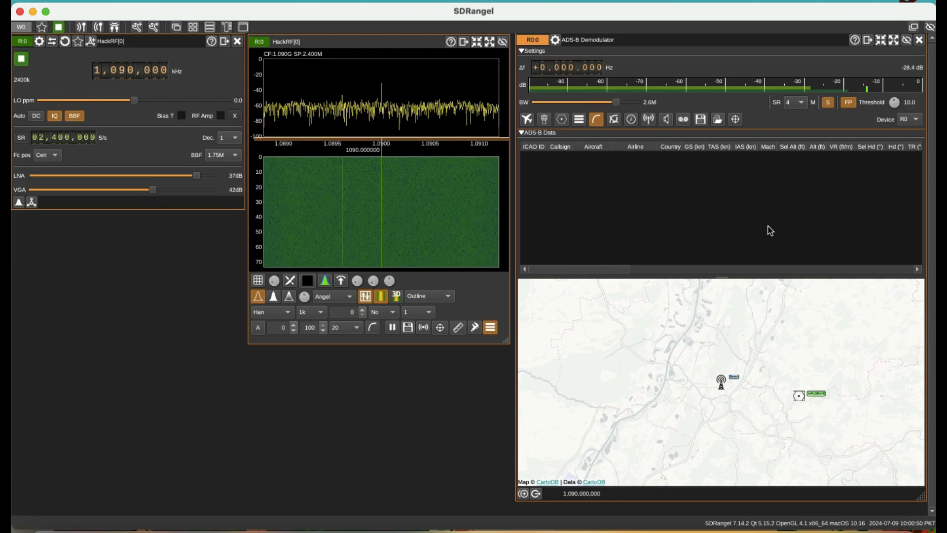
mouse_move(762, 174)
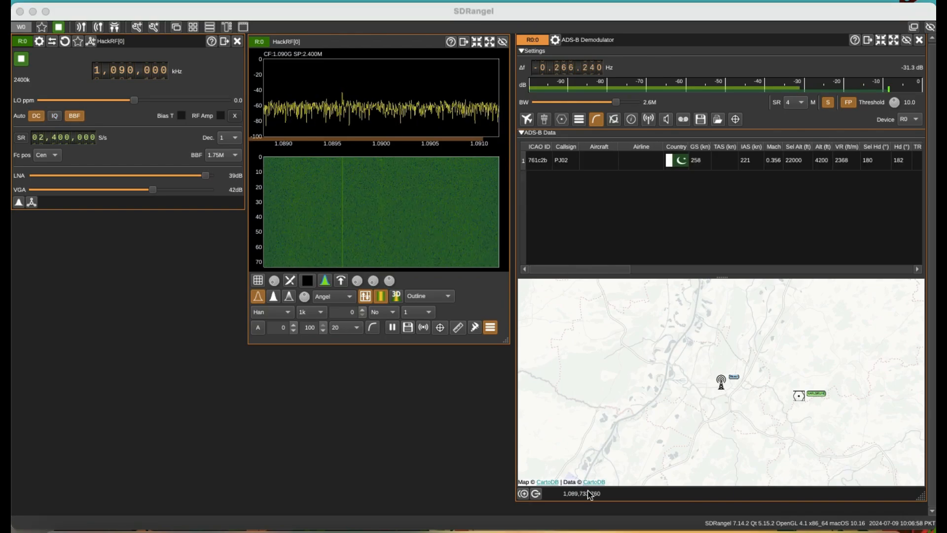
mouse_move(657, 196)
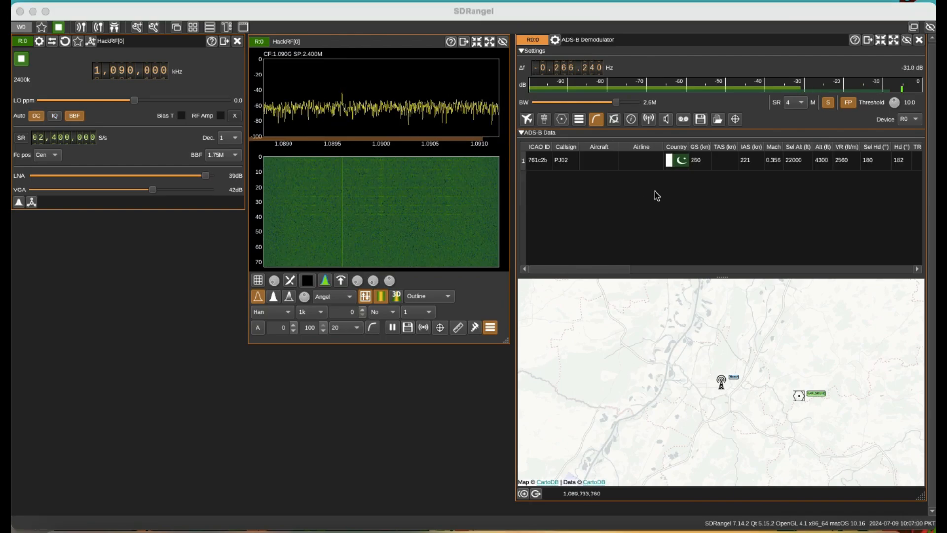
Select the PJ02 row (22000 ft) in the ADS-B Data table
click(607, 164)
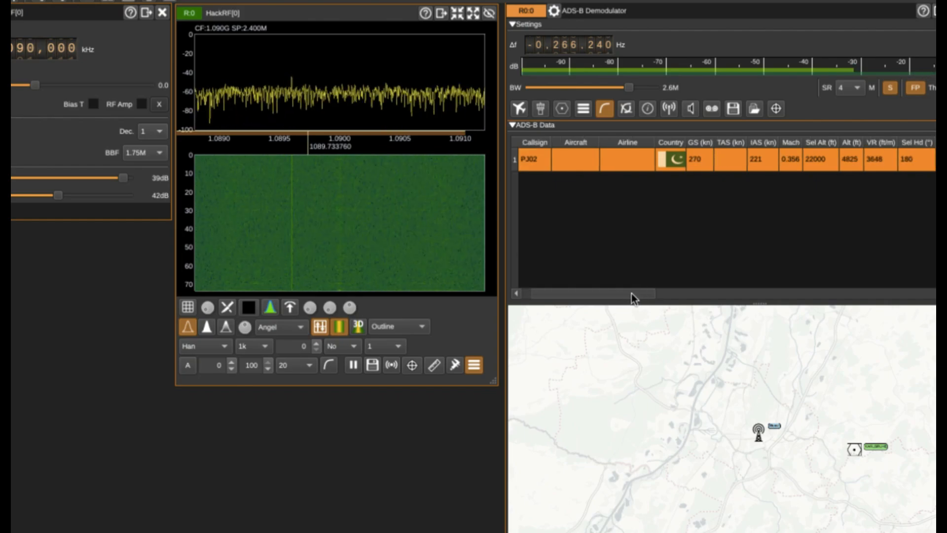
scroll(right, 3)
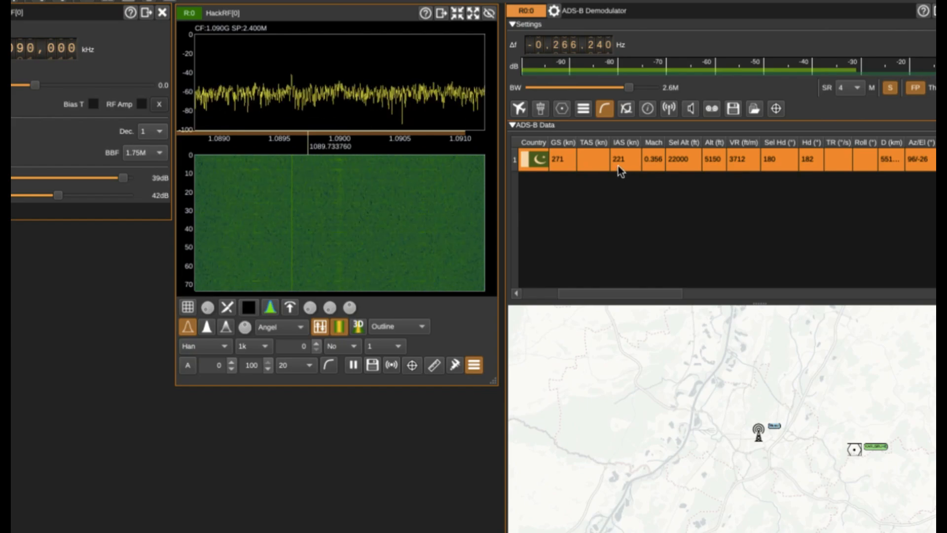
mouse_move(652, 243)
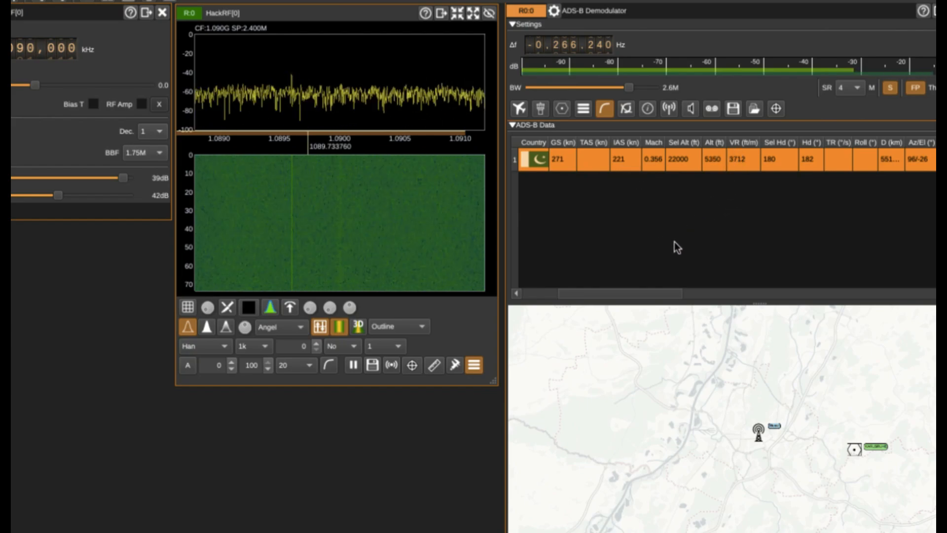
scroll(right, 3)
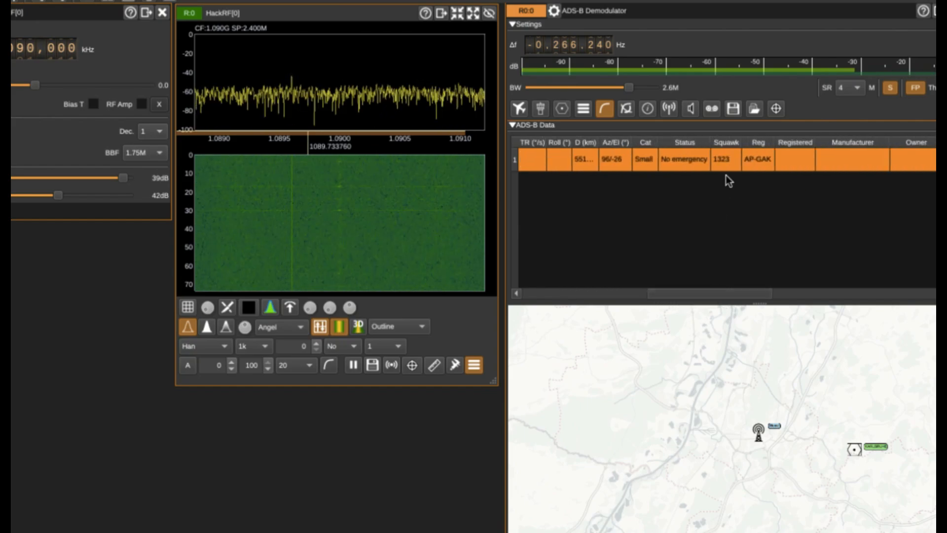
mouse_move(699, 290)
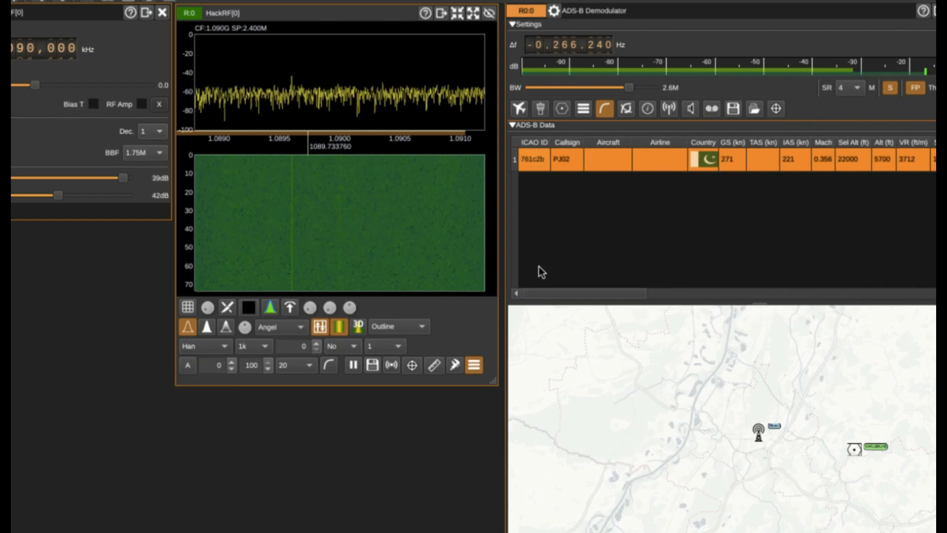
mouse_move(551, 254)
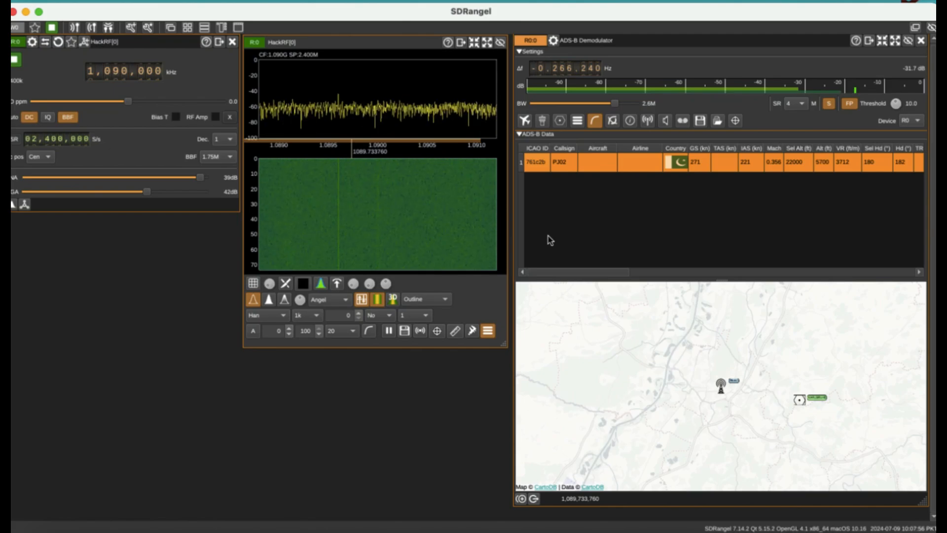
mouse_move(648, 169)
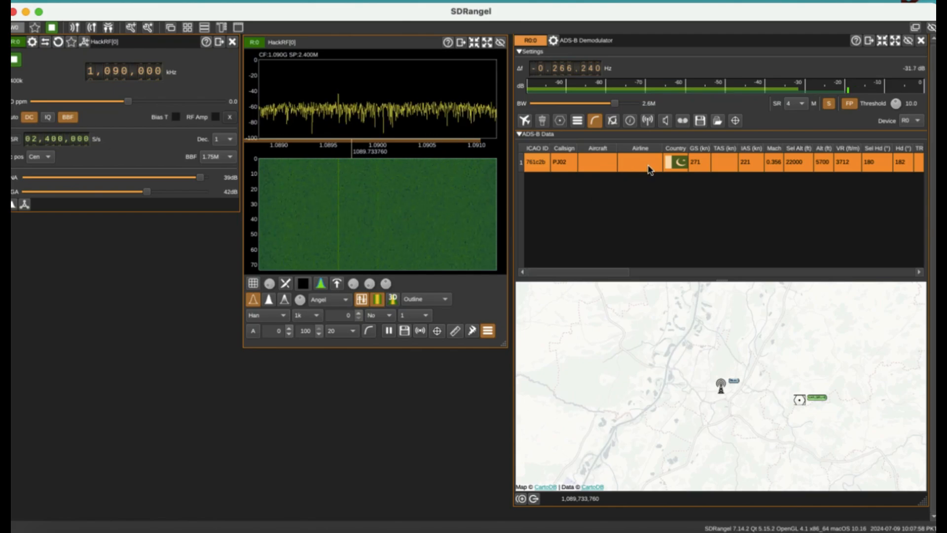
mouse_move(669, 214)
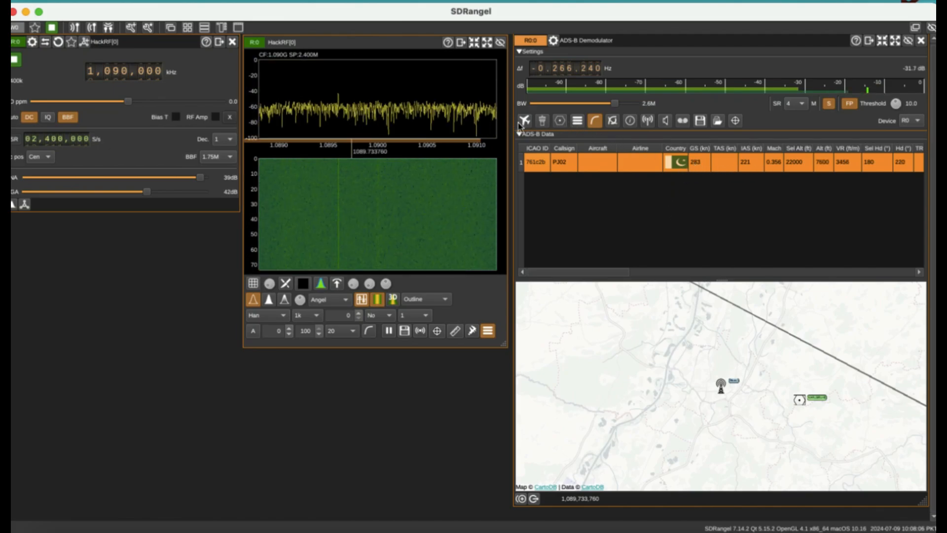
mouse_move(523, 121)
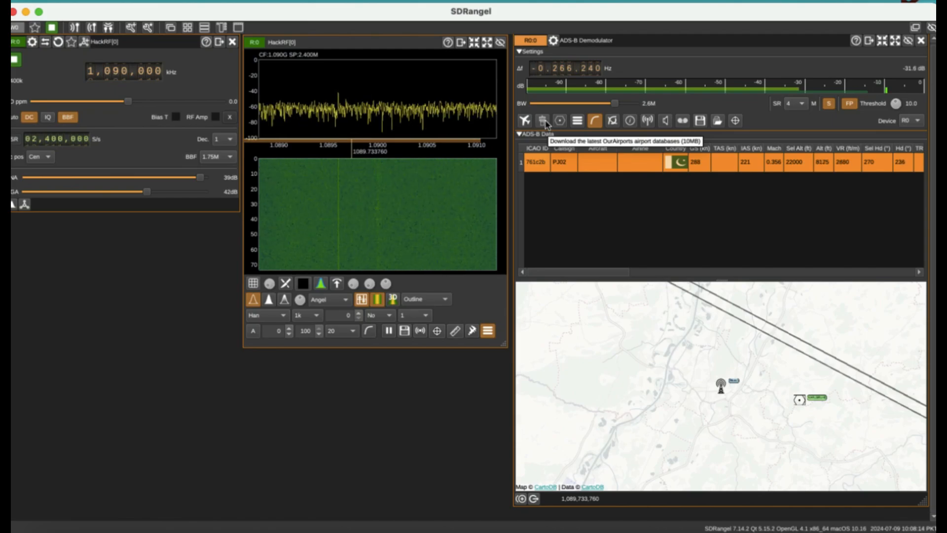
mouse_move(632, 164)
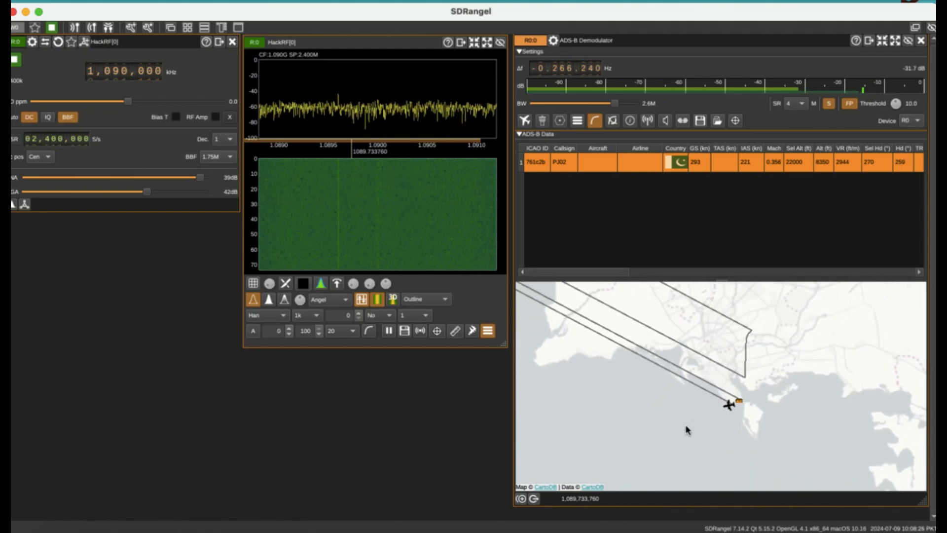
mouse_move(700, 396)
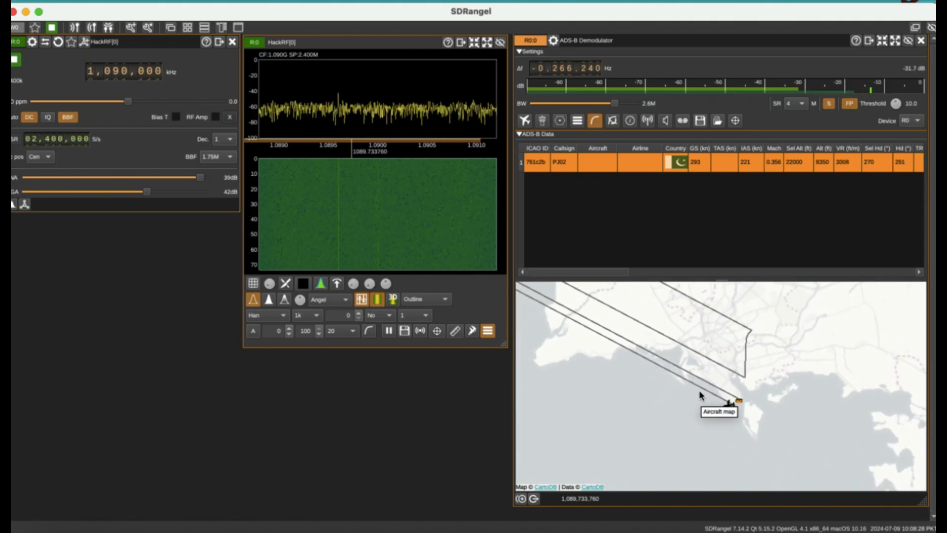
mouse_move(728, 415)
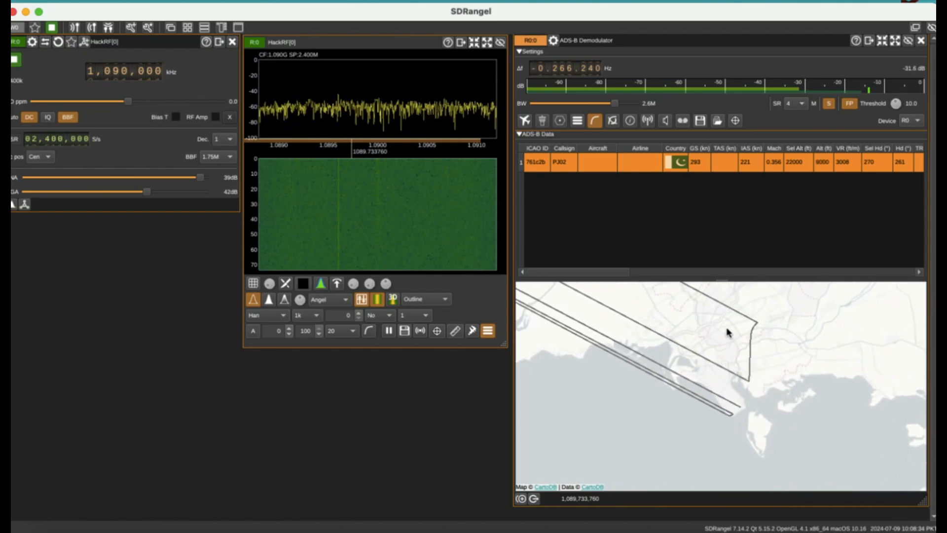
mouse_move(685, 208)
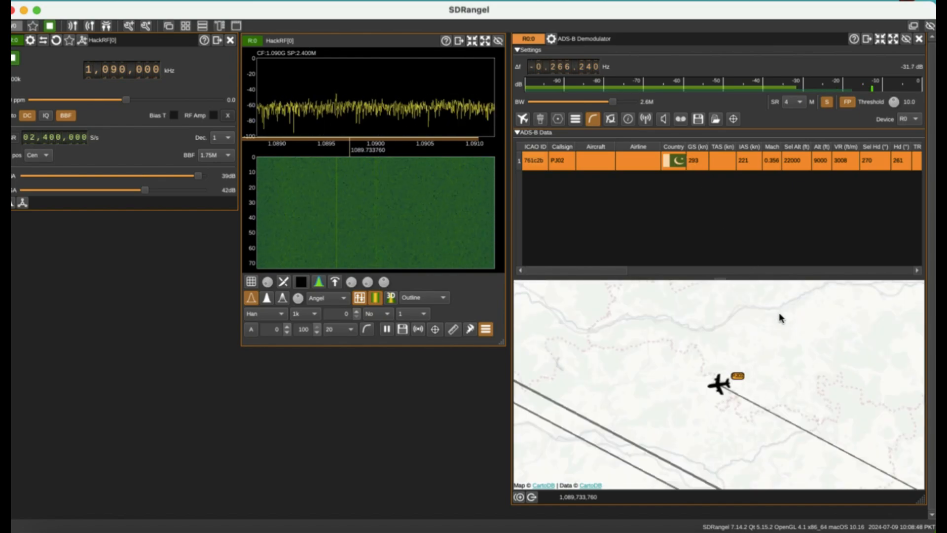
mouse_move(781, 318)
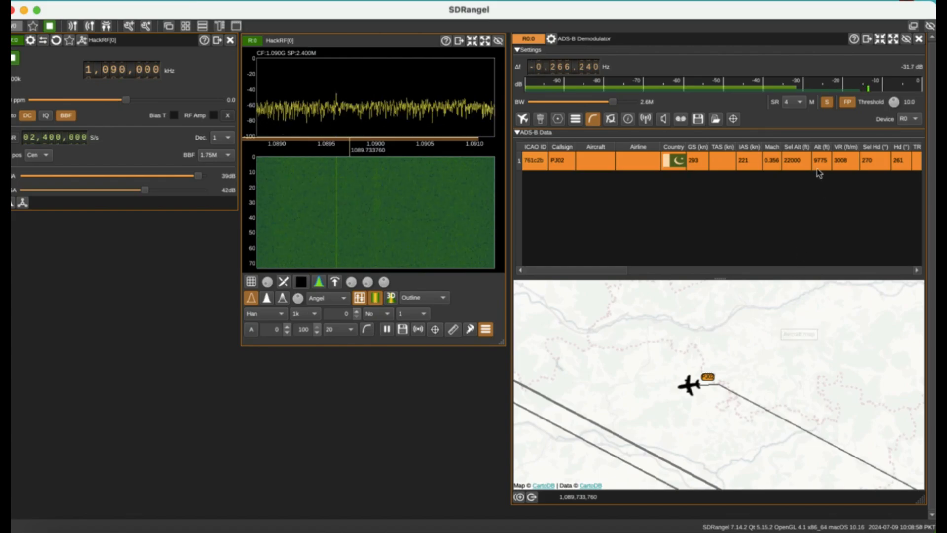
mouse_move(804, 102)
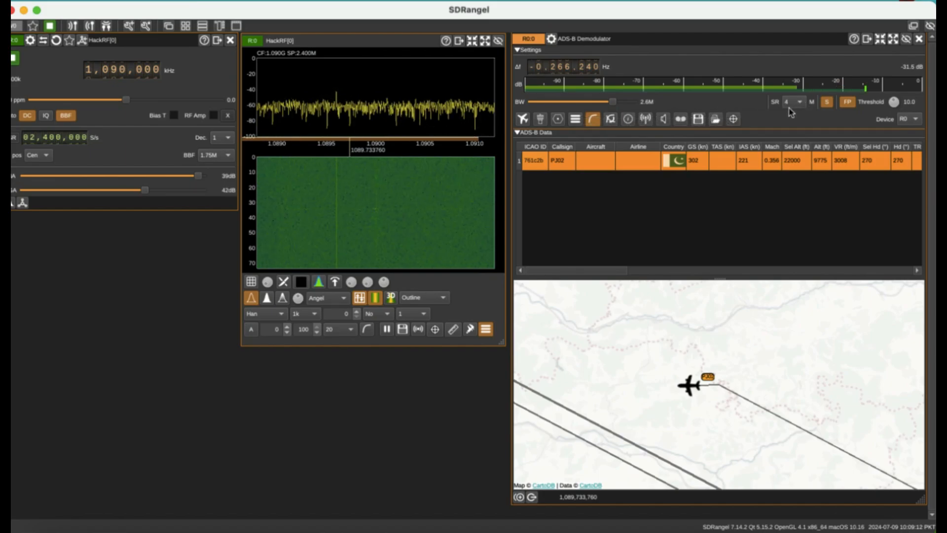
mouse_move(741, 256)
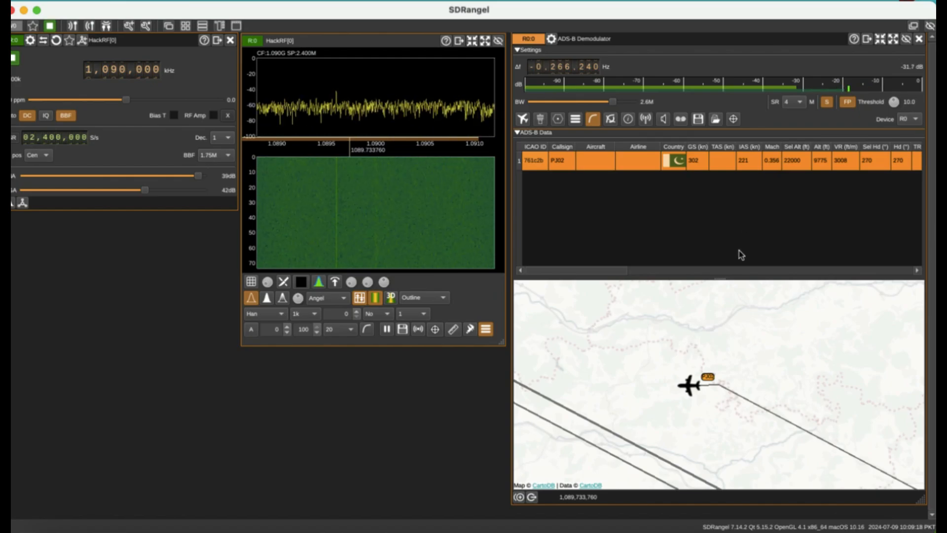
mouse_move(710, 168)
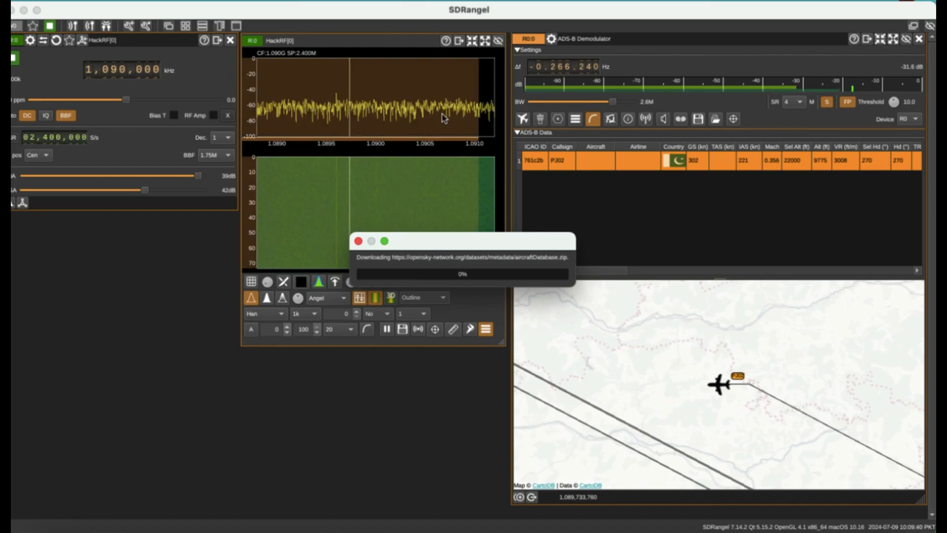
Dismiss the 'Failed to download aircraftDatabase.zip' error with OK
click(359, 241)
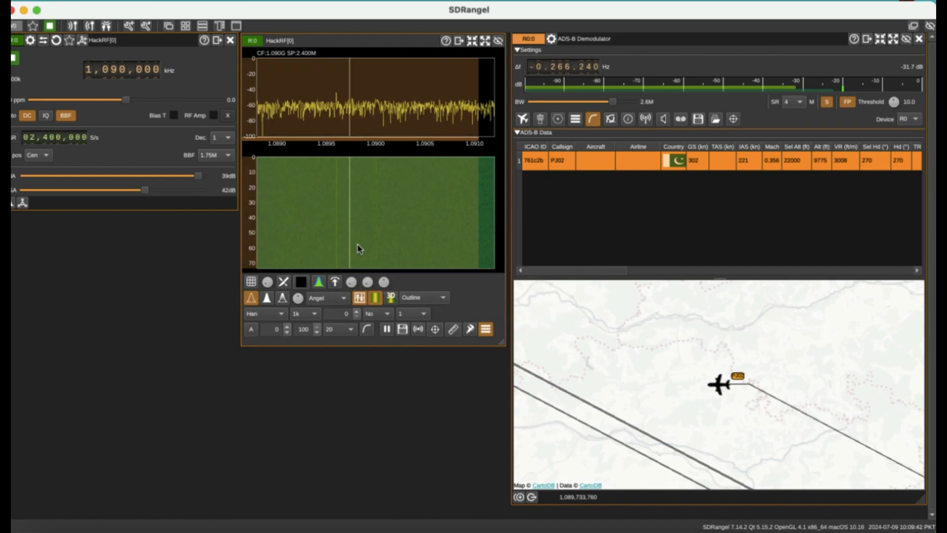
mouse_move(440, 253)
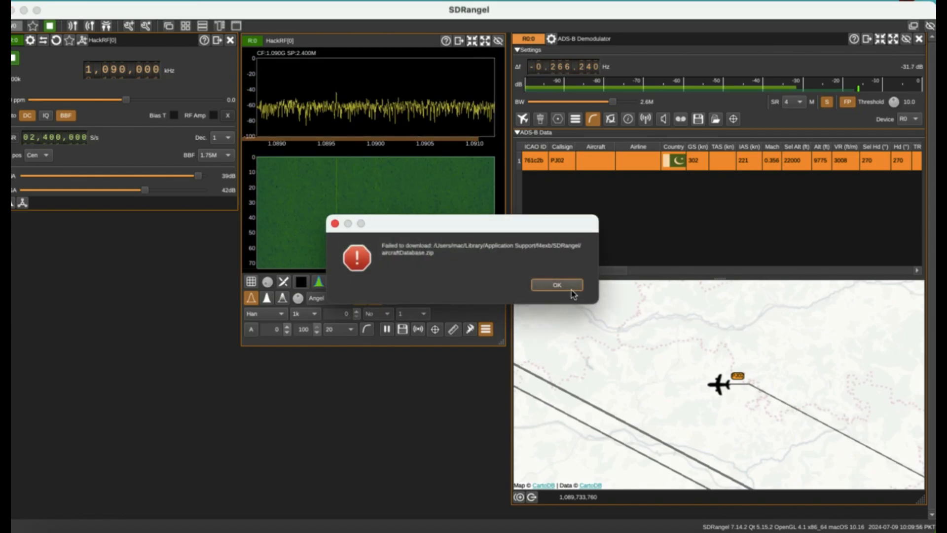
click(556, 284)
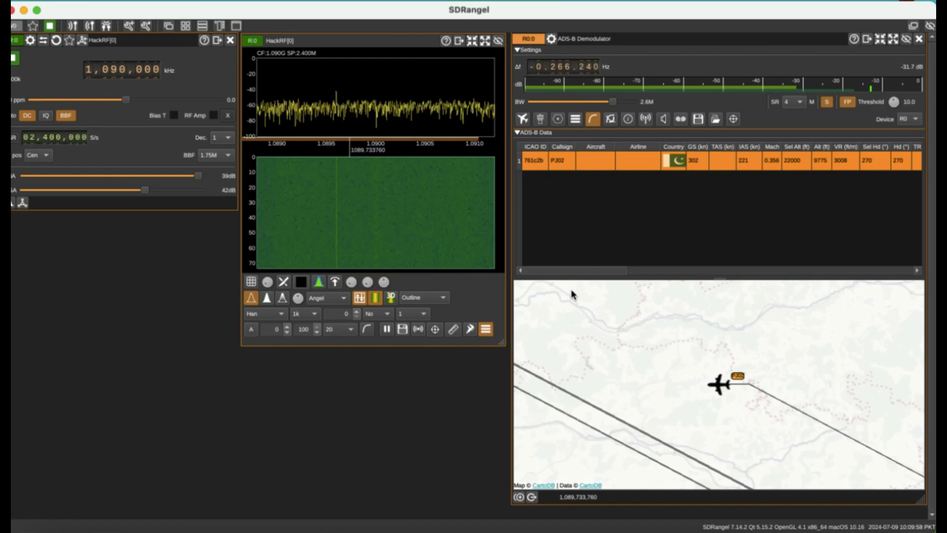